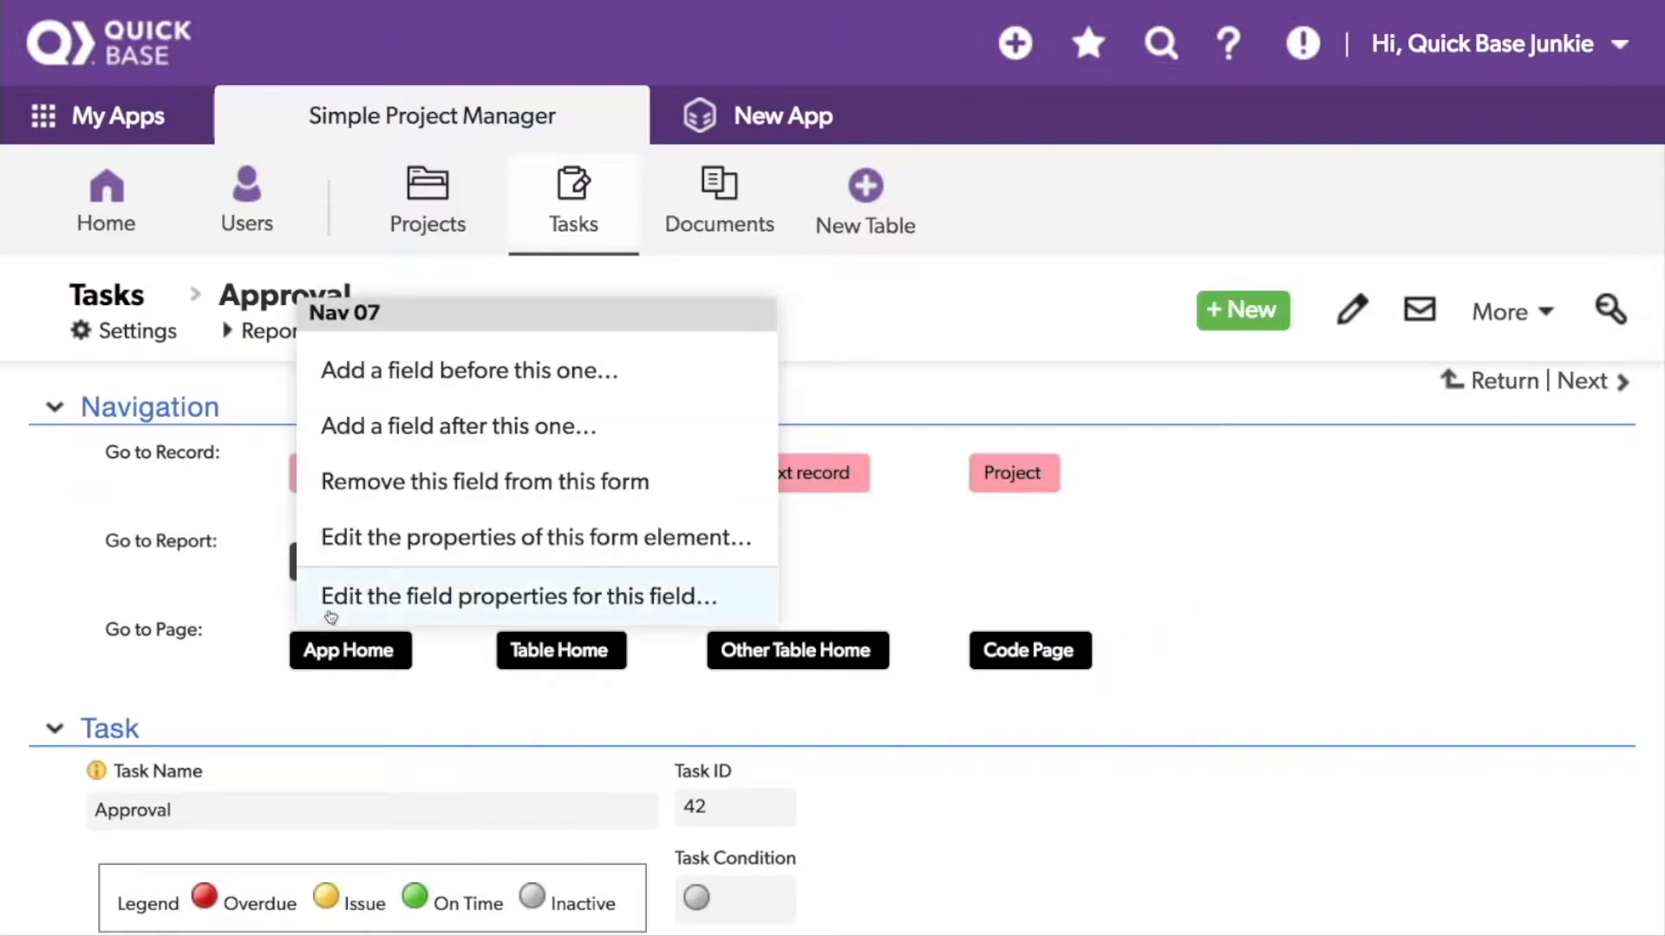
# Save Nav 07's formula URLRoot() & "db/" & Dbid() so it links to the app home page.
pyautogui.click(515, 595)
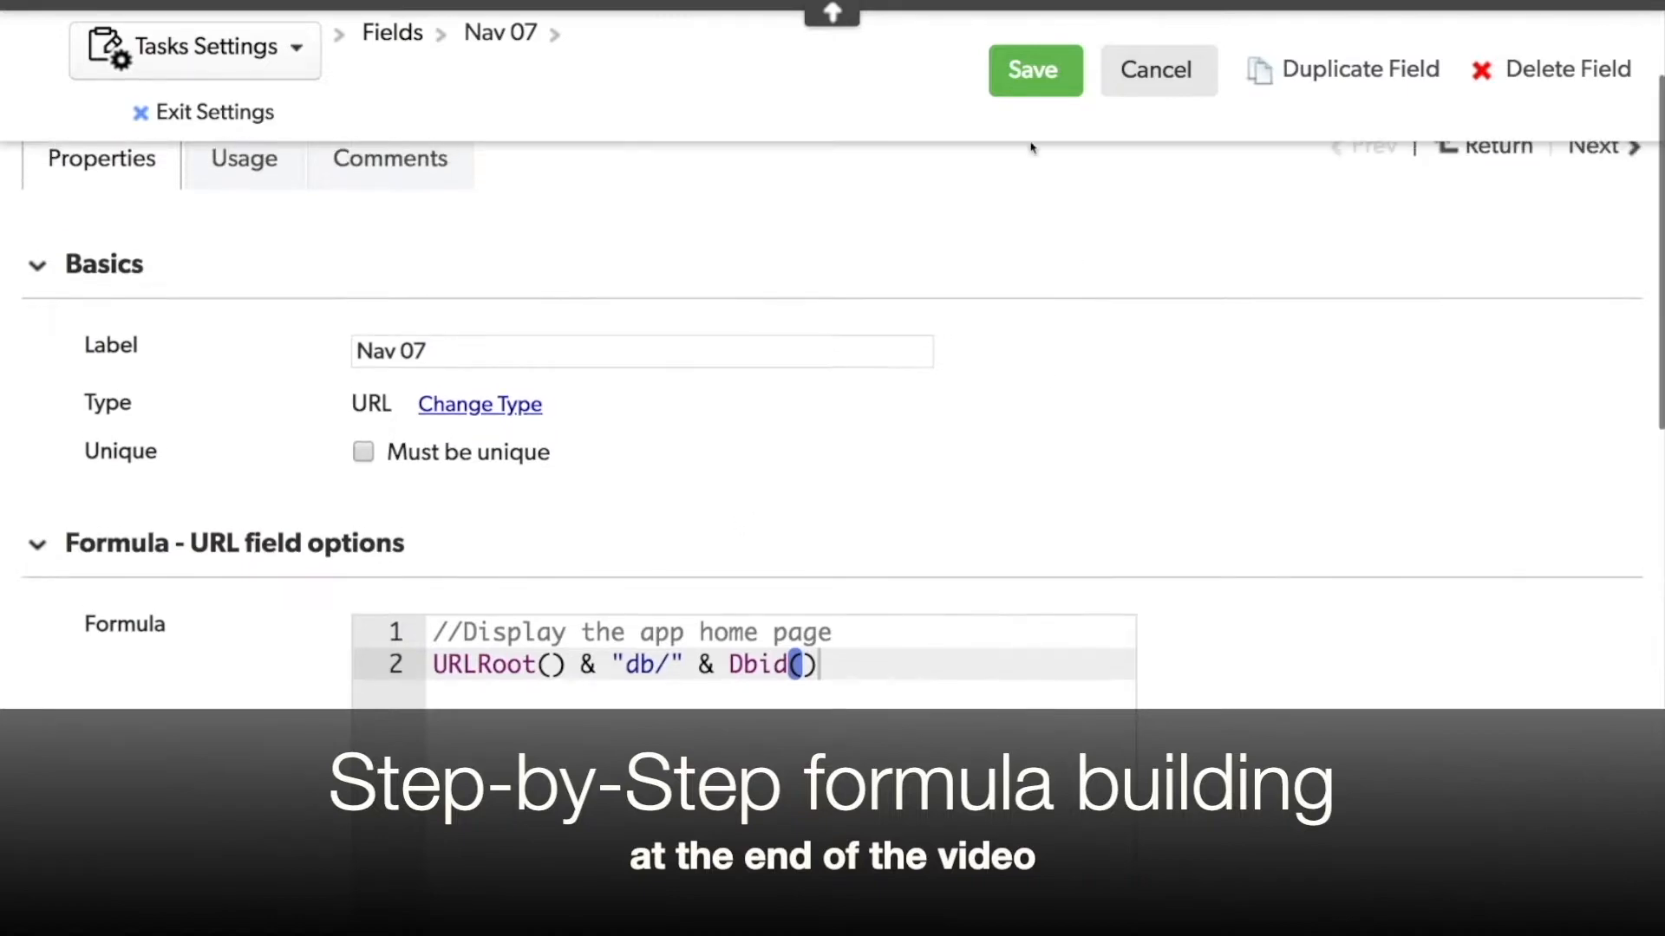
pyautogui.click(1032, 69)
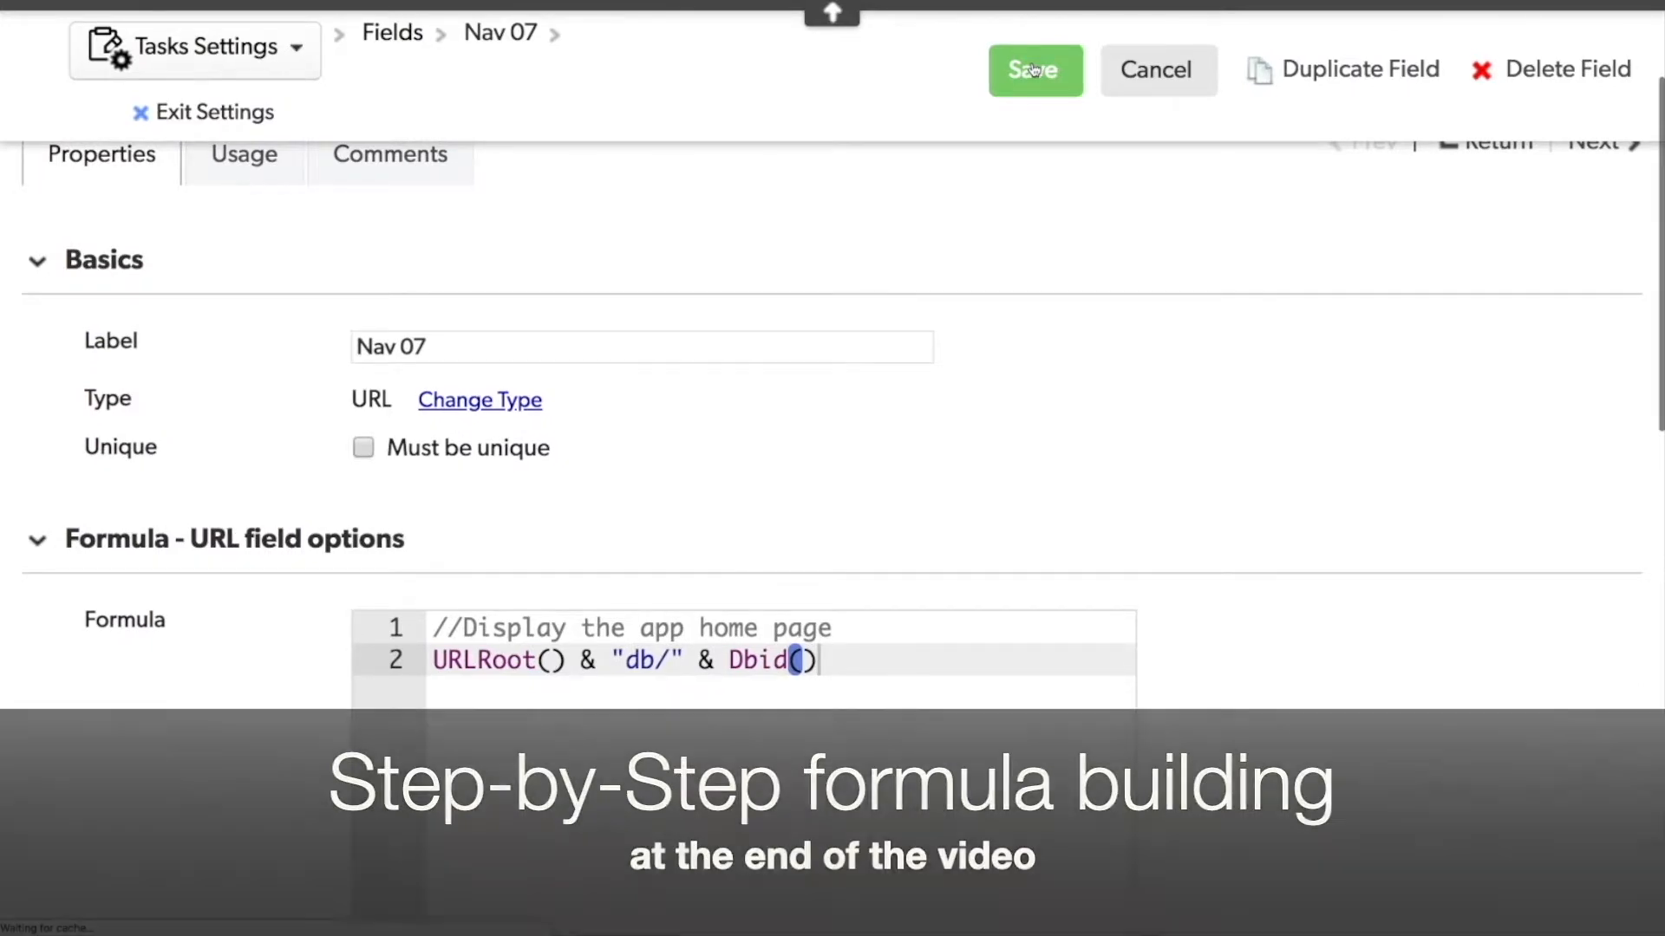
pyautogui.click(1034, 70)
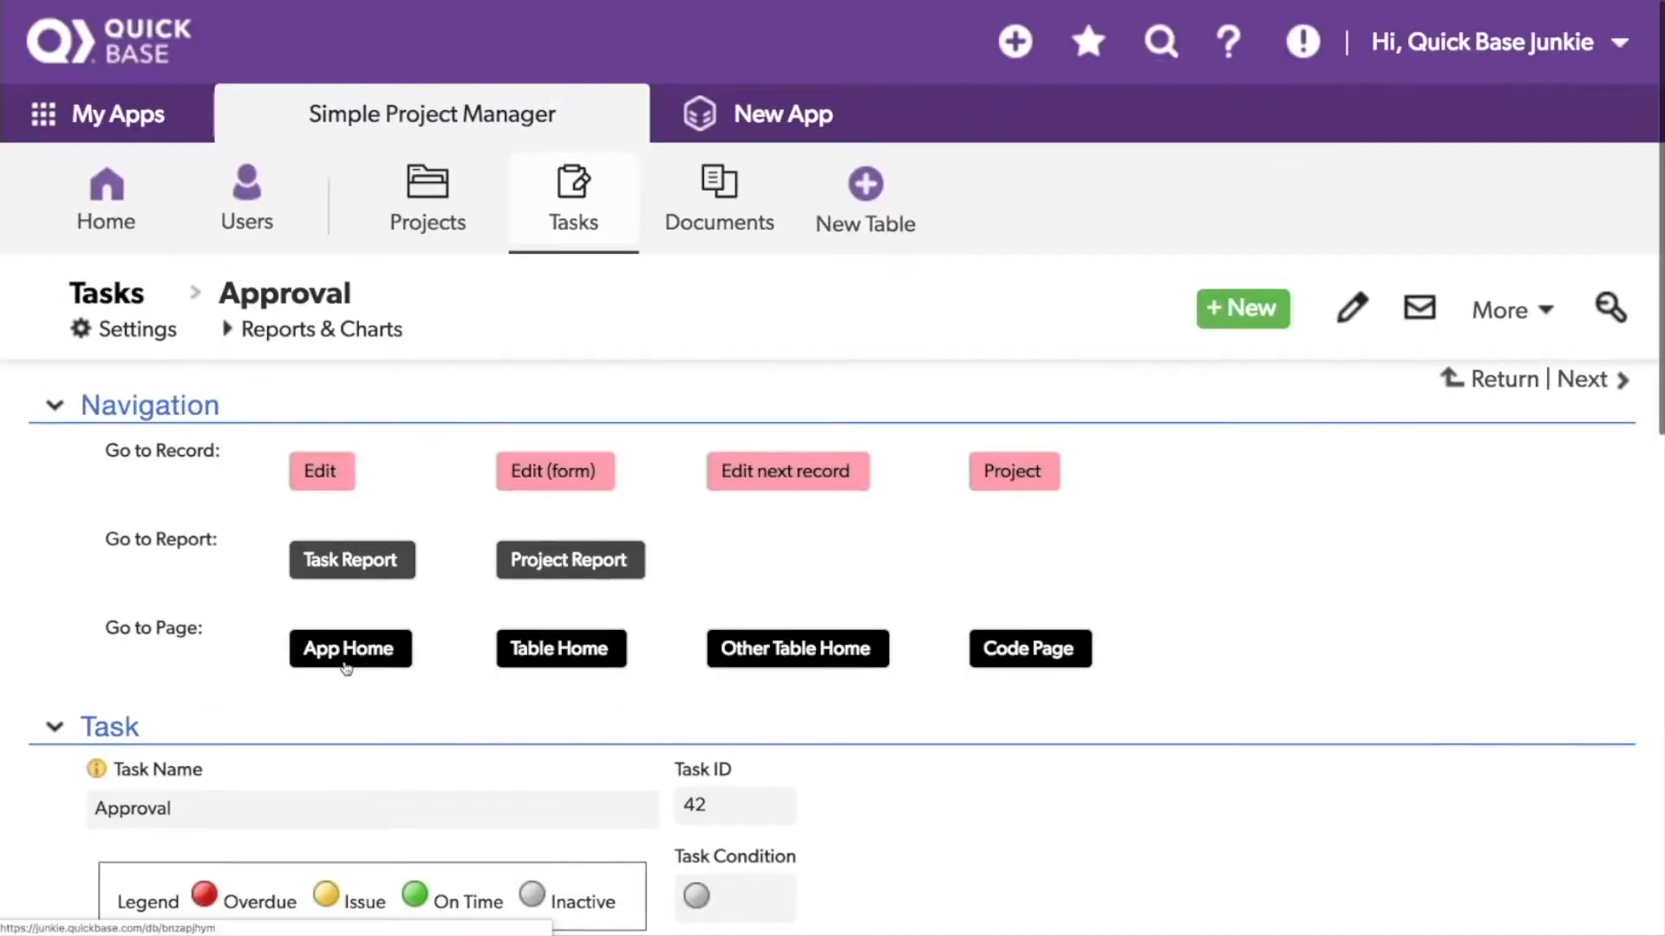
# Follow the App Home link to the Simple Project Manager home page, then return to the Approval task.
pyautogui.click(349, 649)
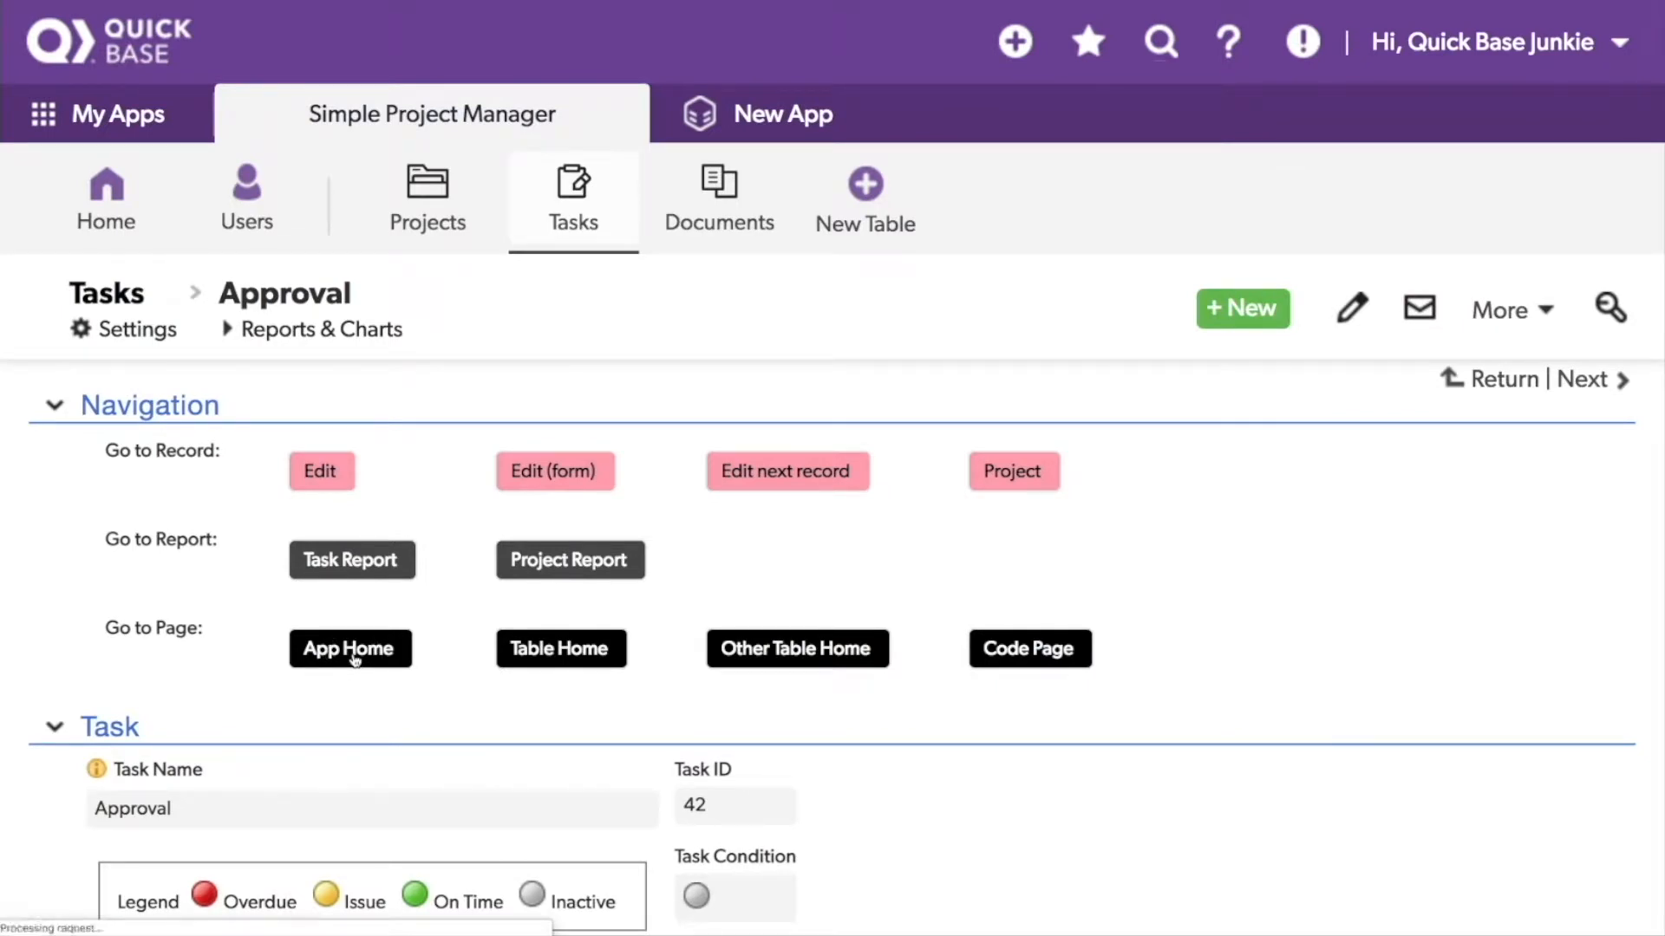
pyautogui.click(349, 648)
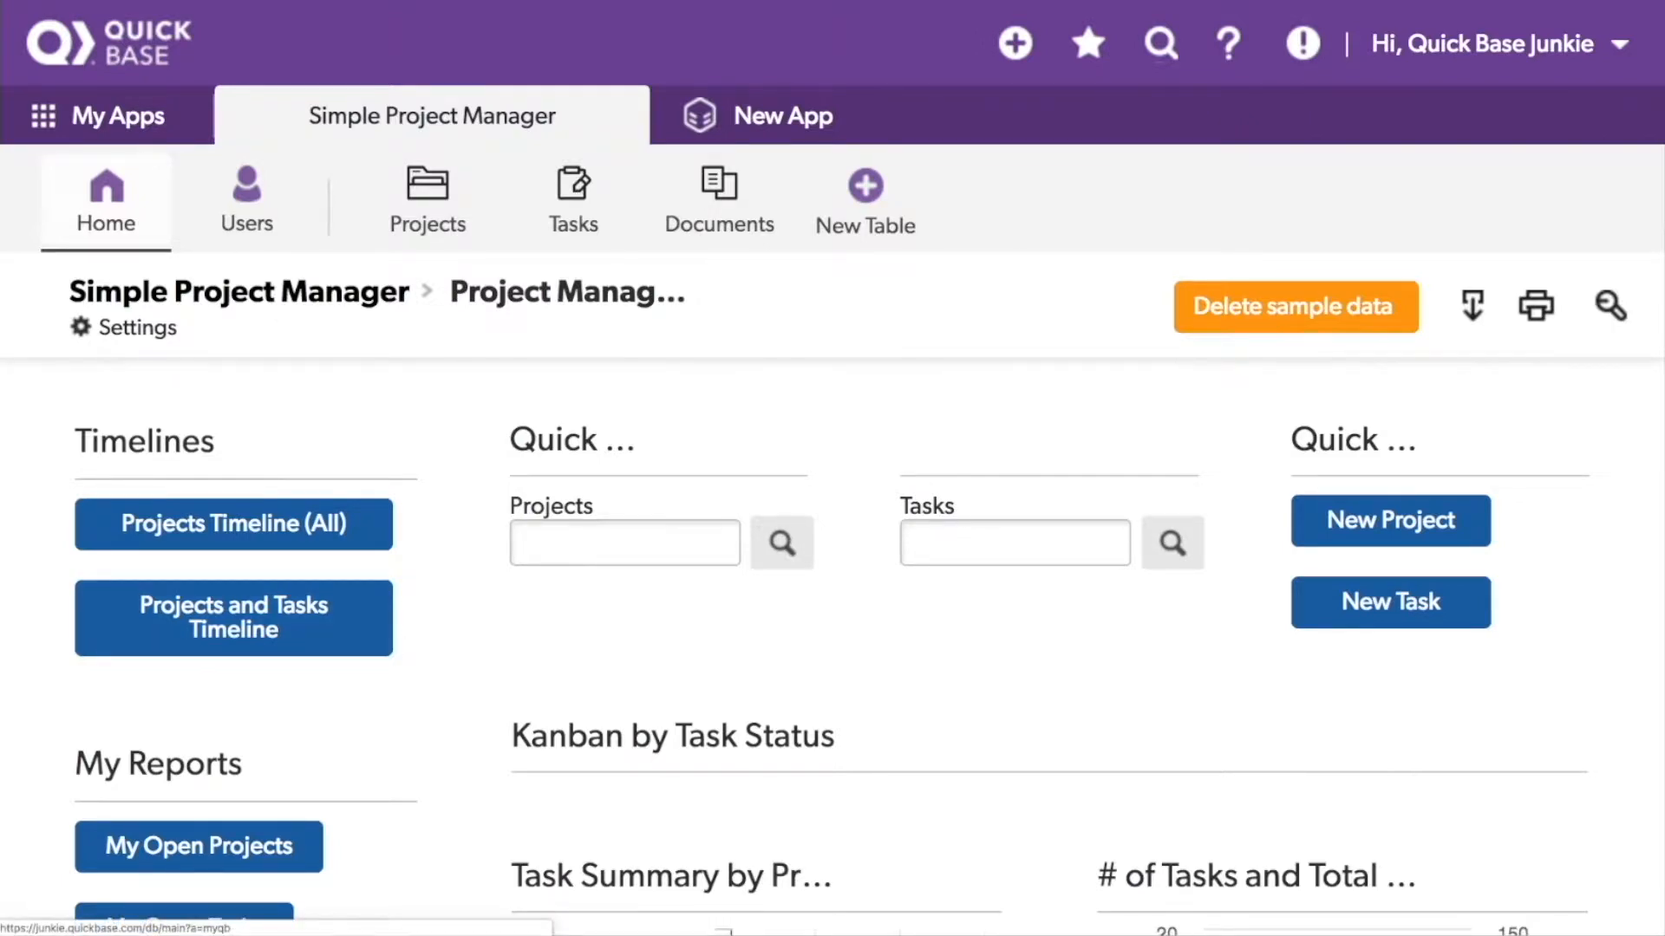
pyautogui.click(573, 197)
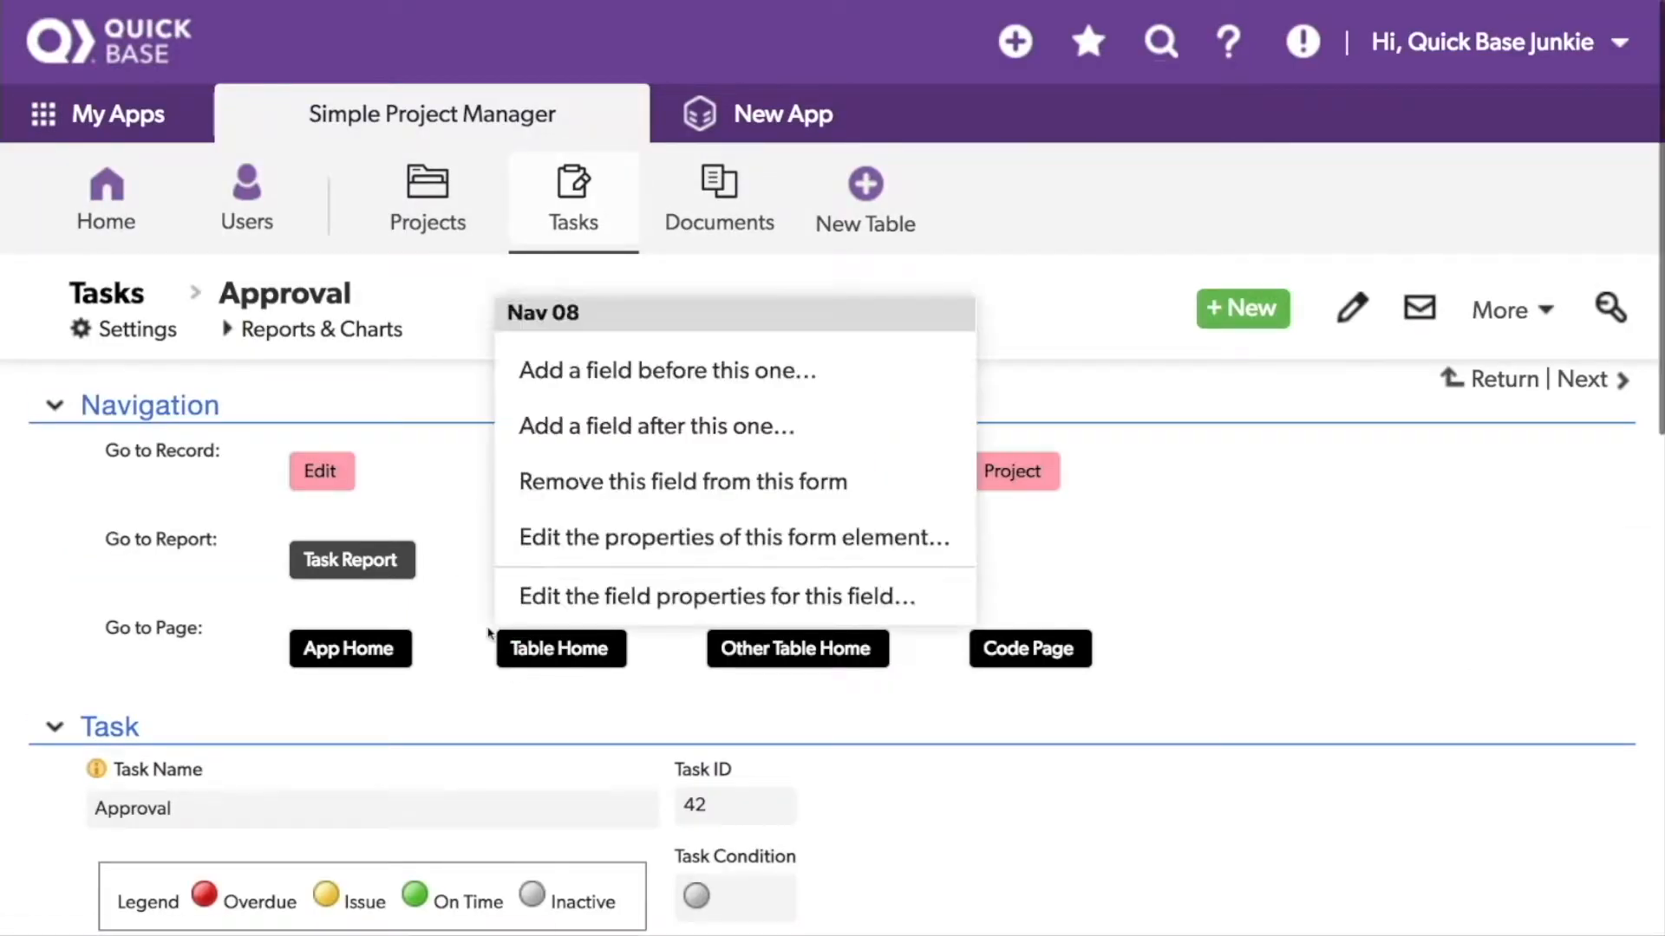
# Bring up the field properties for the Nav 08 Table Home field.
pyautogui.click(713, 596)
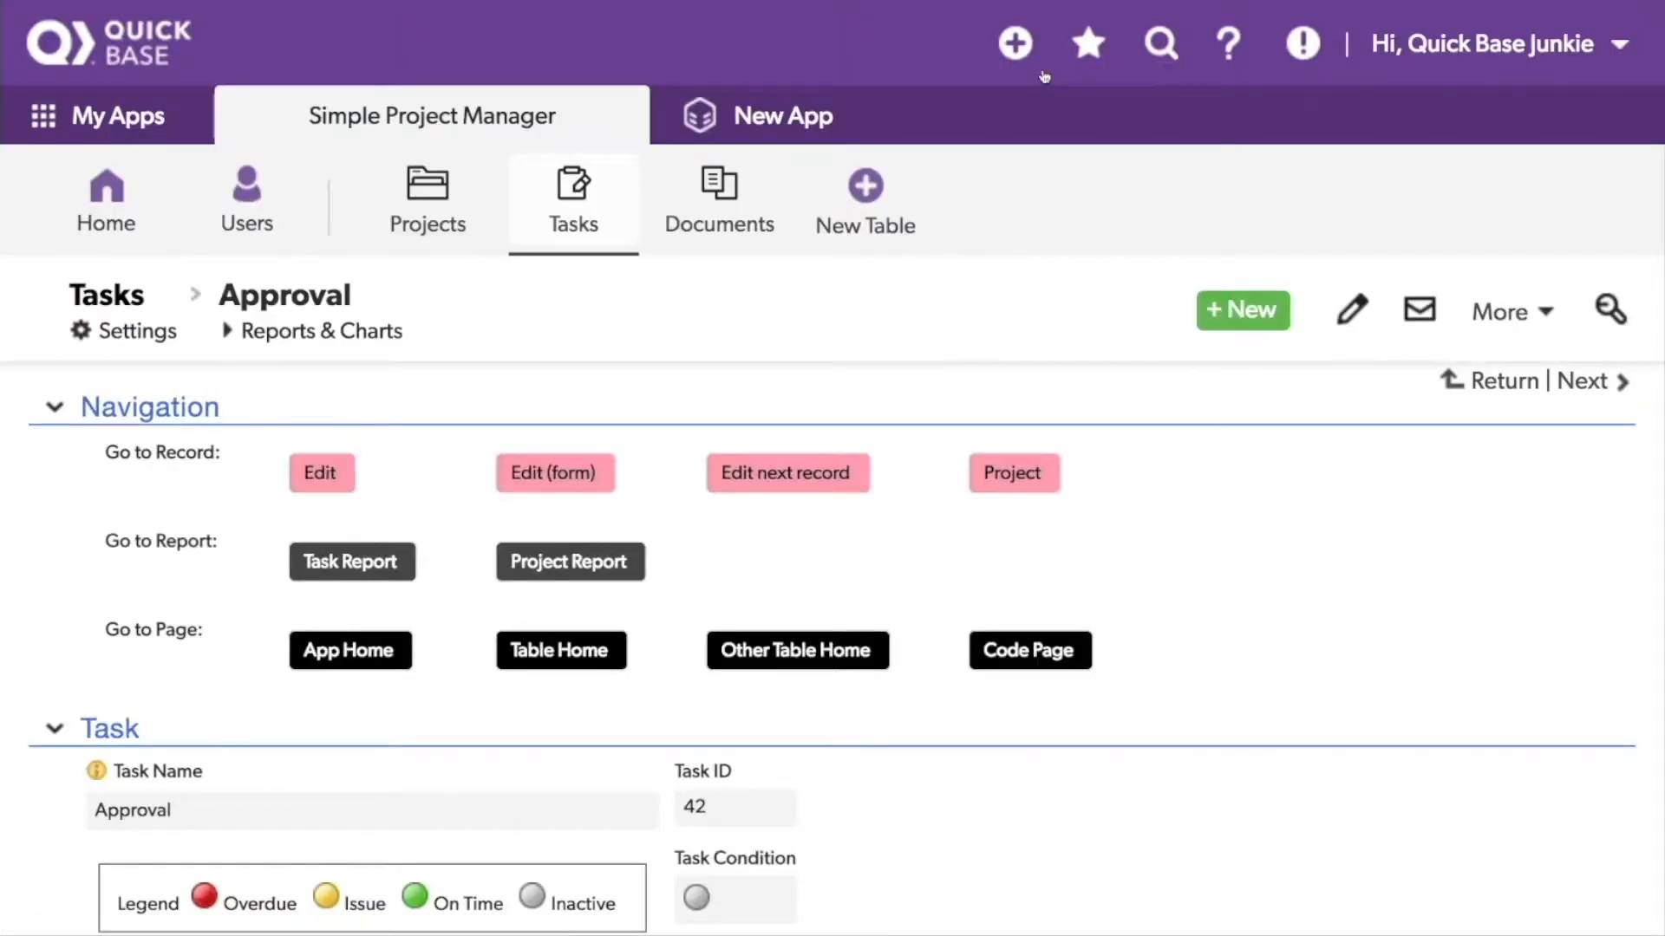
pyautogui.moveTo(560, 650)
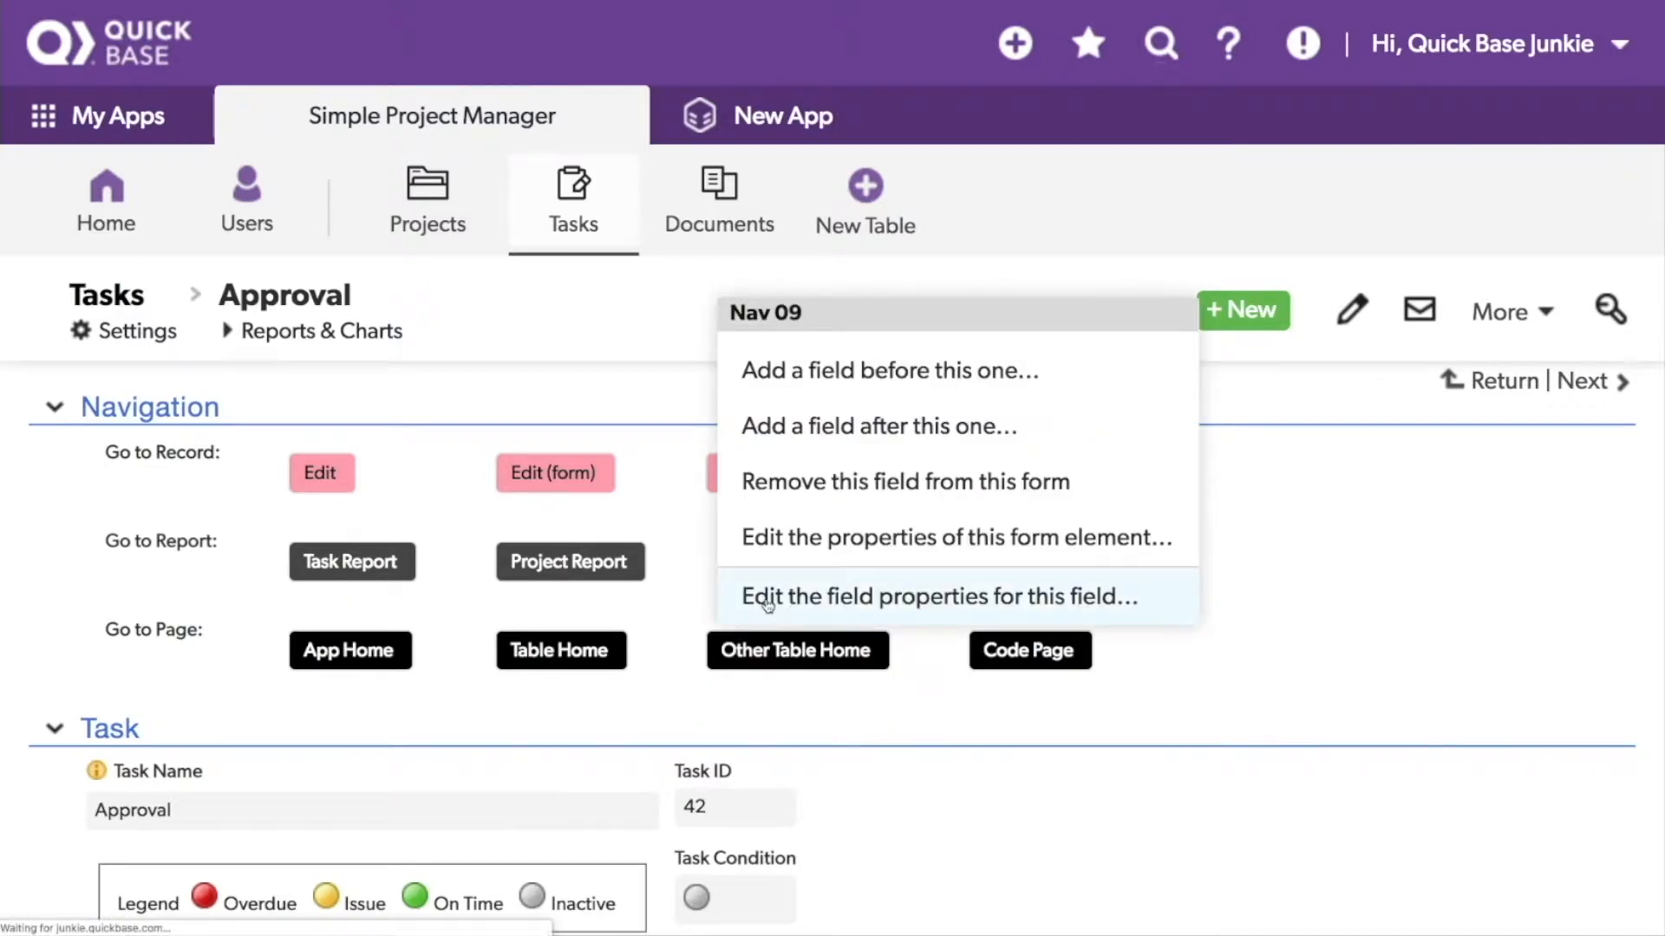
# Give Nav 09 the formula URLRoot() & "db/" & [_DBID_DOCUMENTS] & "?a=td" and save it.
pyautogui.click(935, 595)
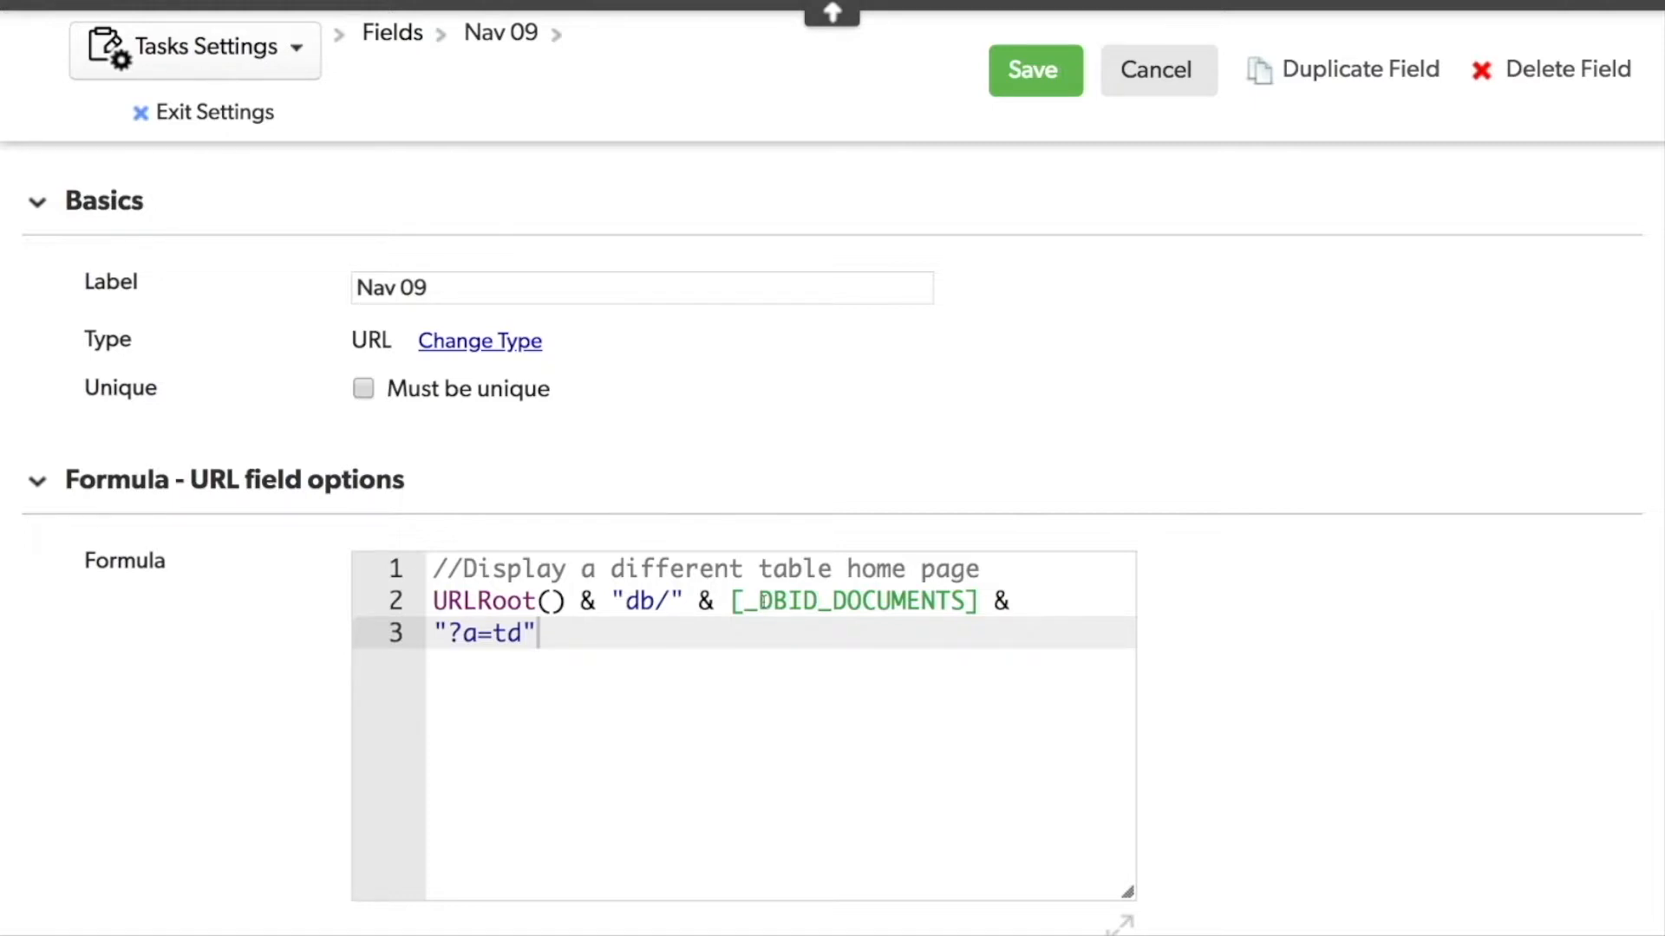
pyautogui.click(1032, 69)
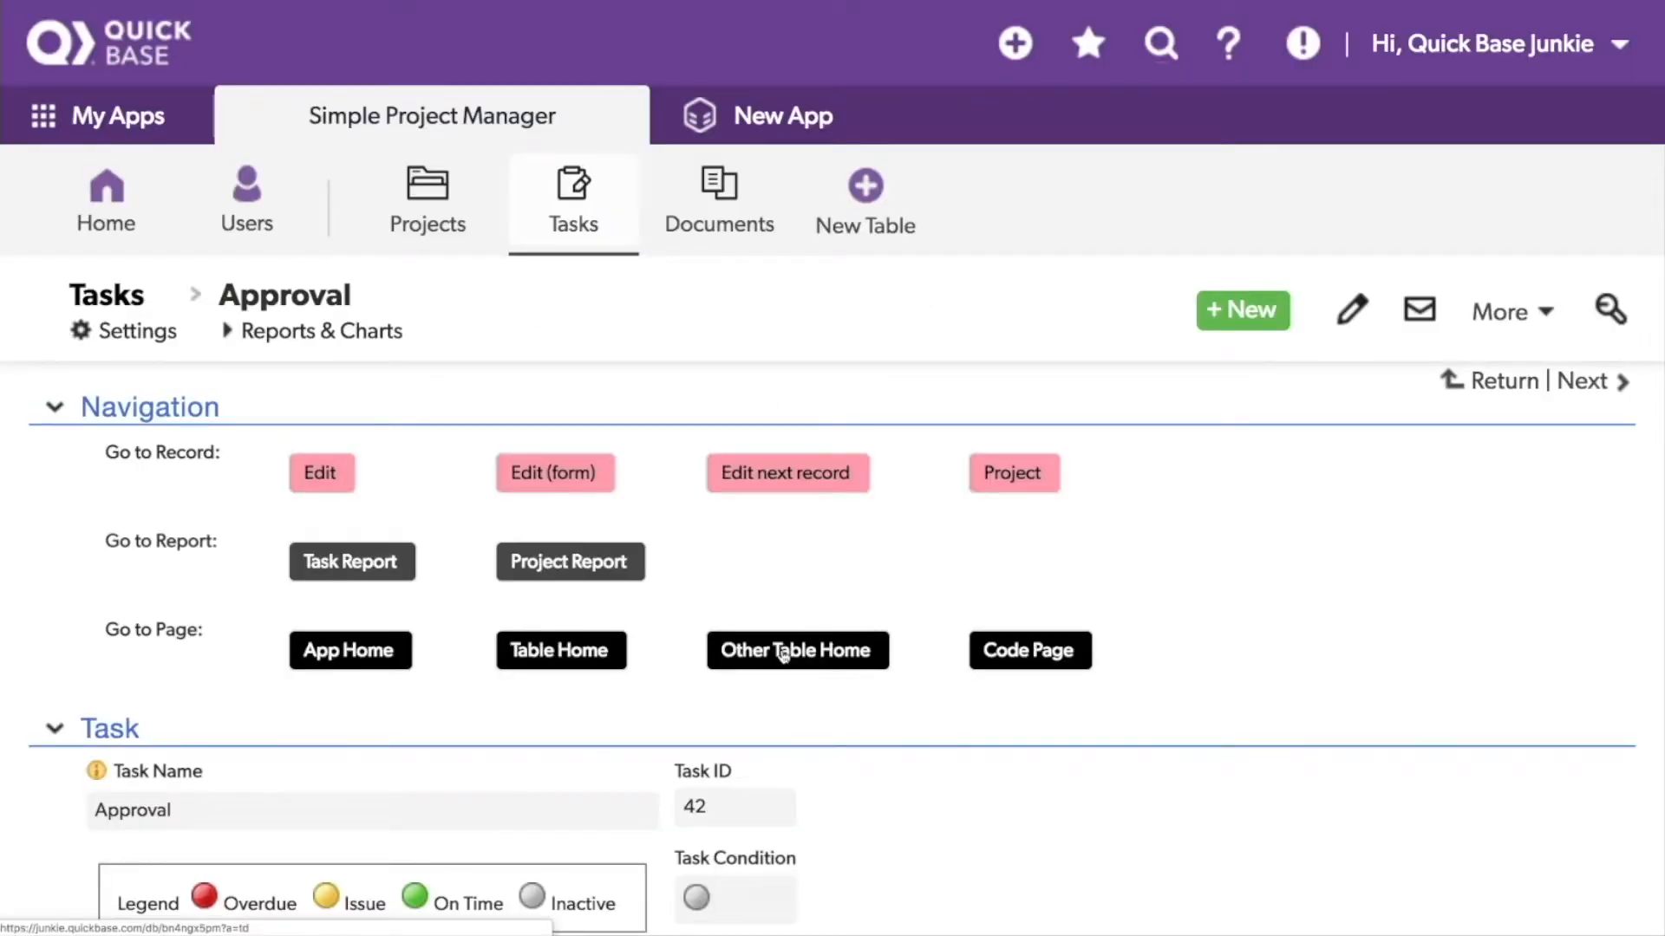
# Verify Other Table Home reaches the Documents page, return, and bring up Nav 10's properties.
pyautogui.click(718, 200)
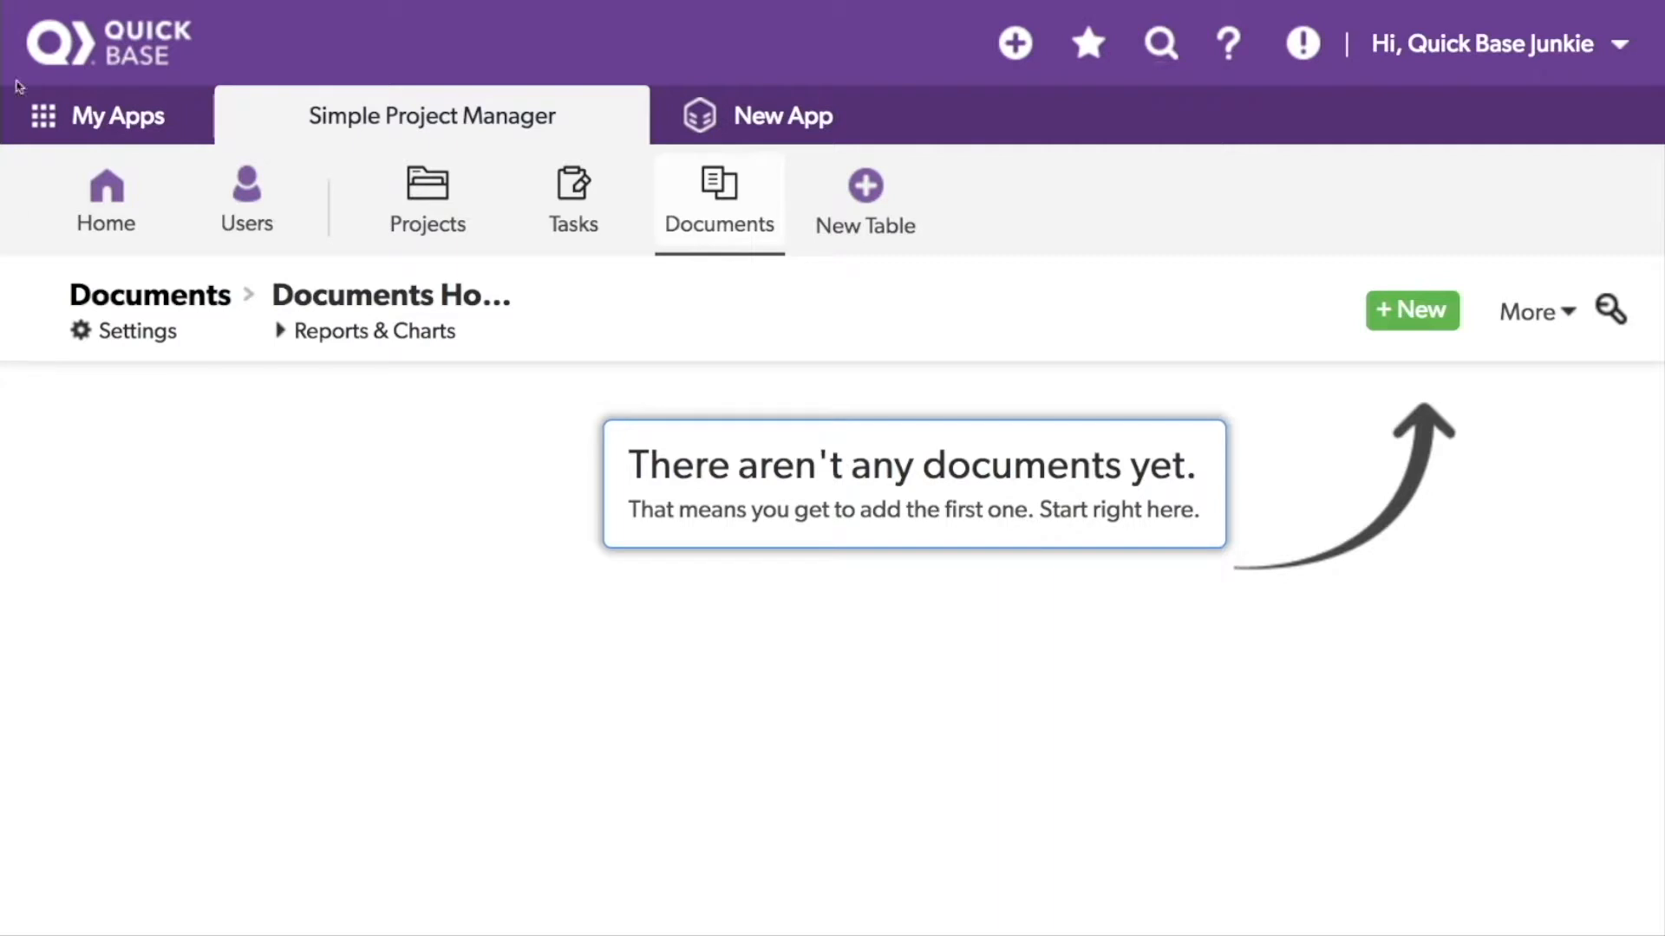
pyautogui.click(572, 199)
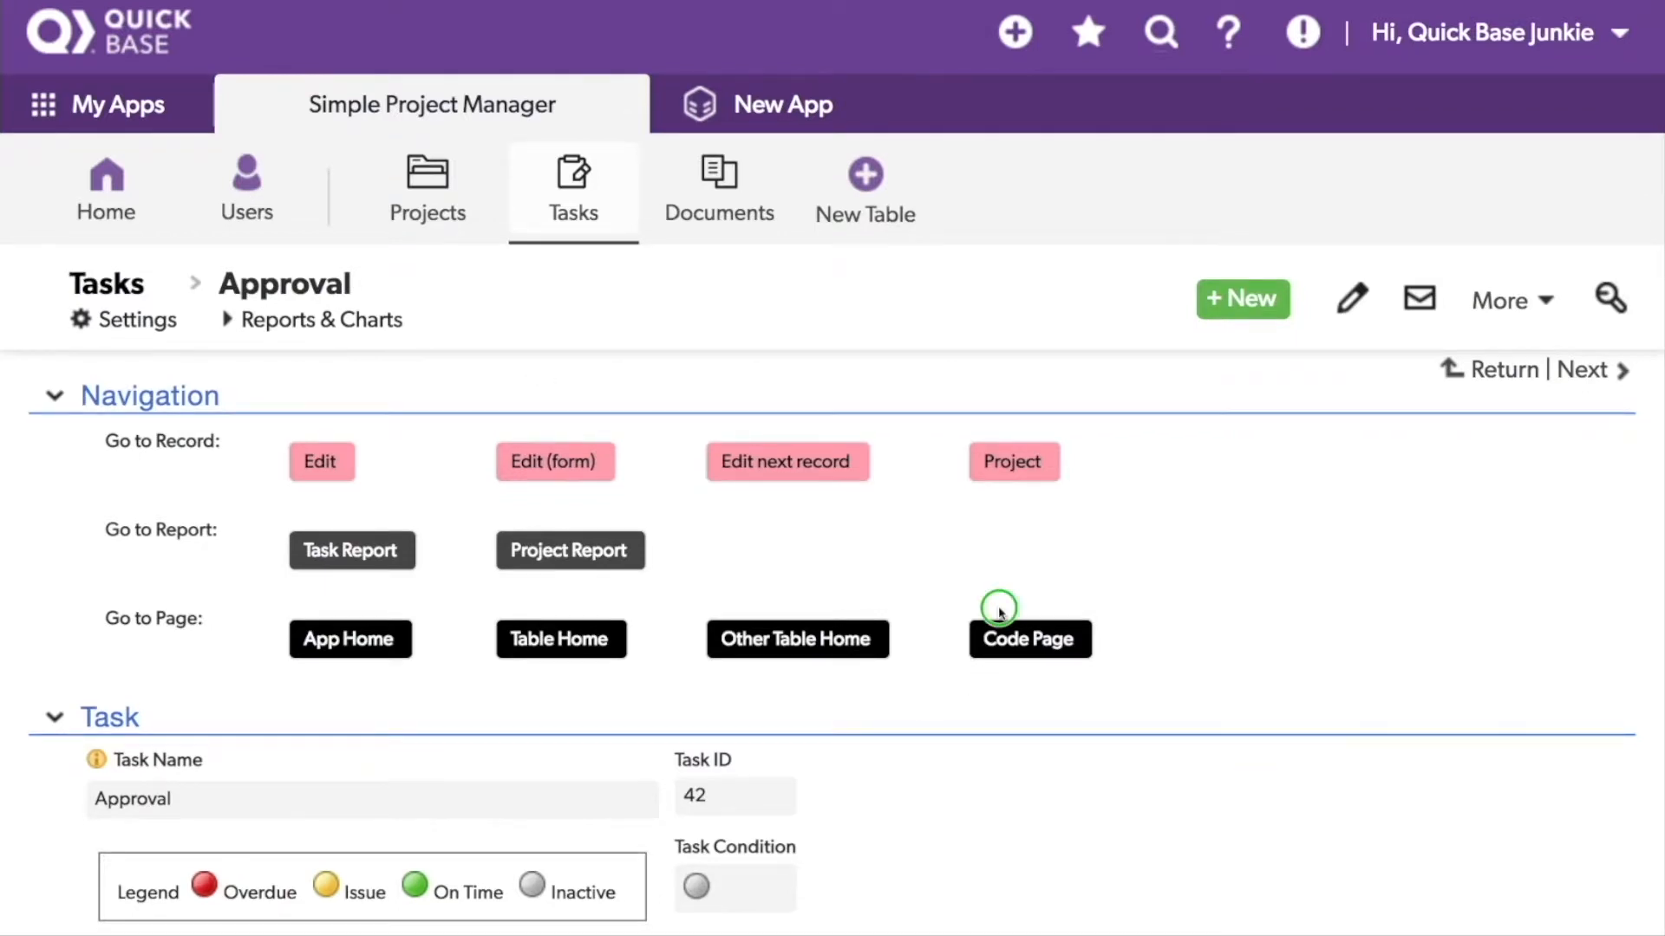
pyautogui.click(1028, 638)
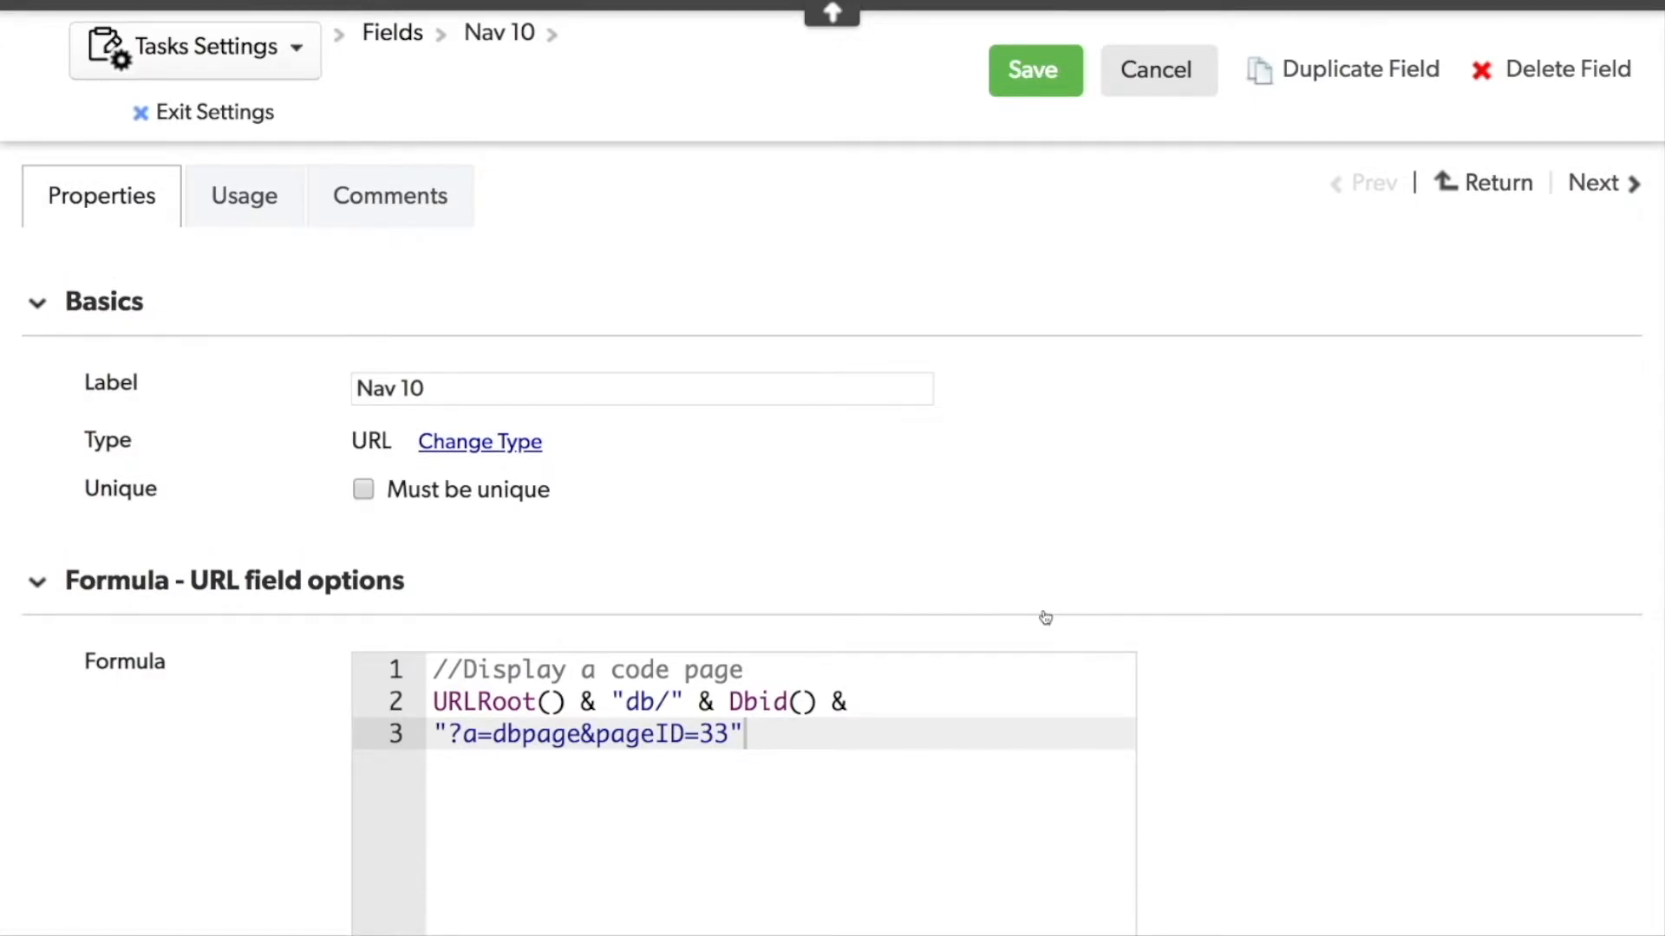
# Save Nav 10's formula URLRoot() & "db/" & Dbid() & "?a=dbpage&pageID=33" for code page 33.
pyautogui.click(1032, 69)
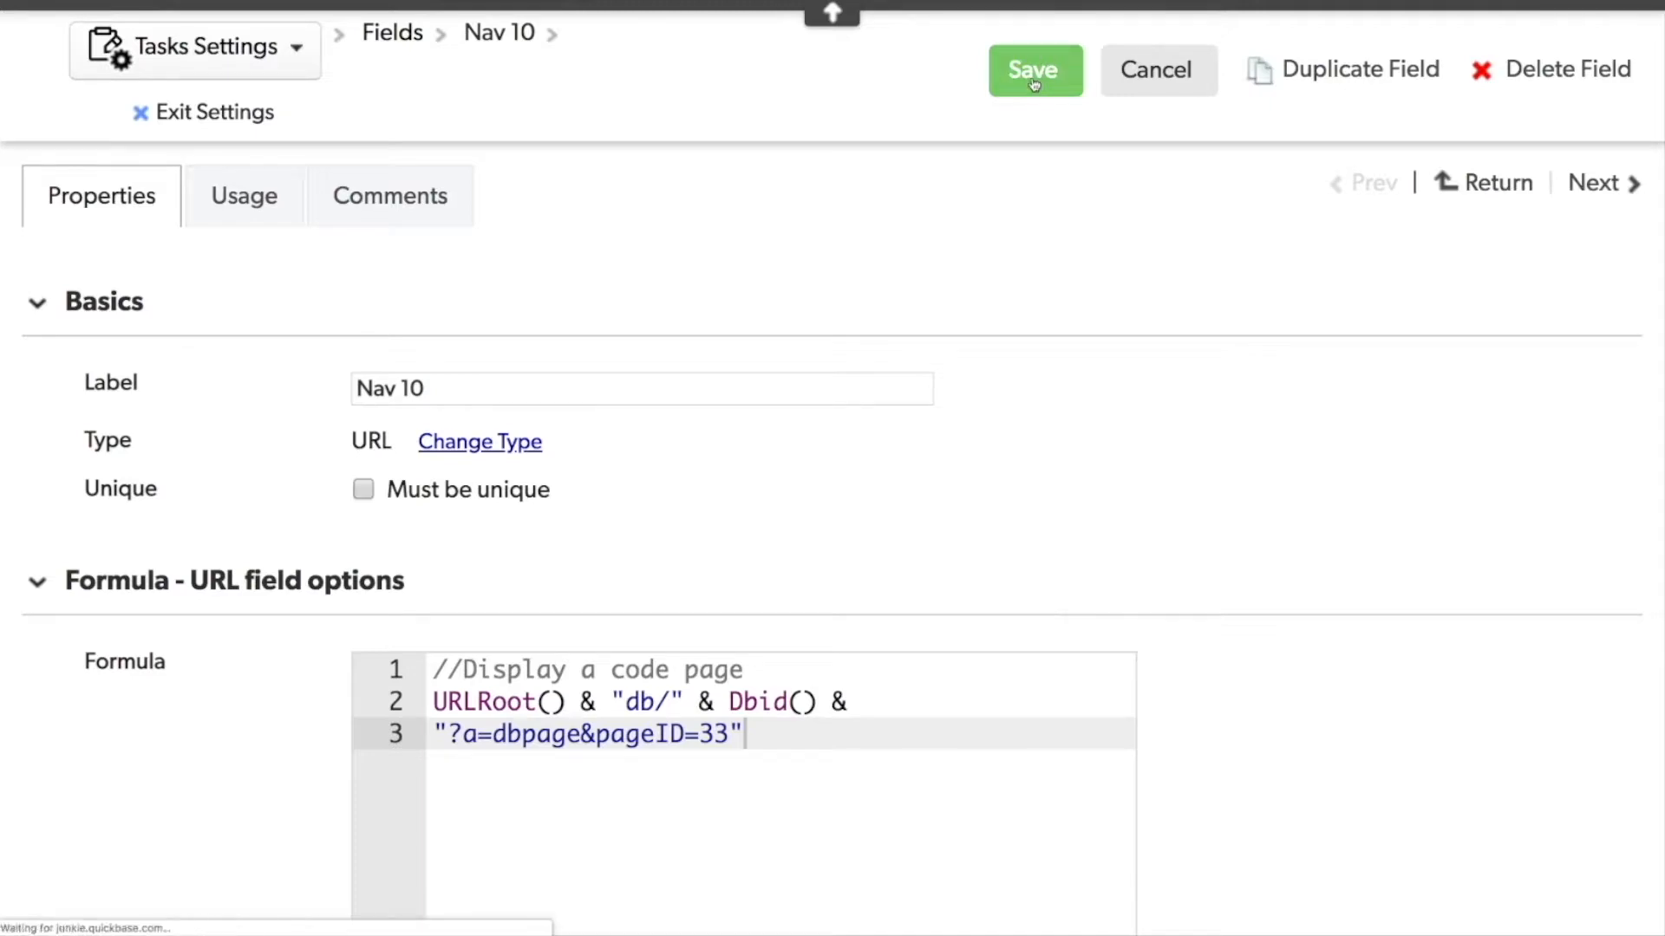
pyautogui.click(1032, 70)
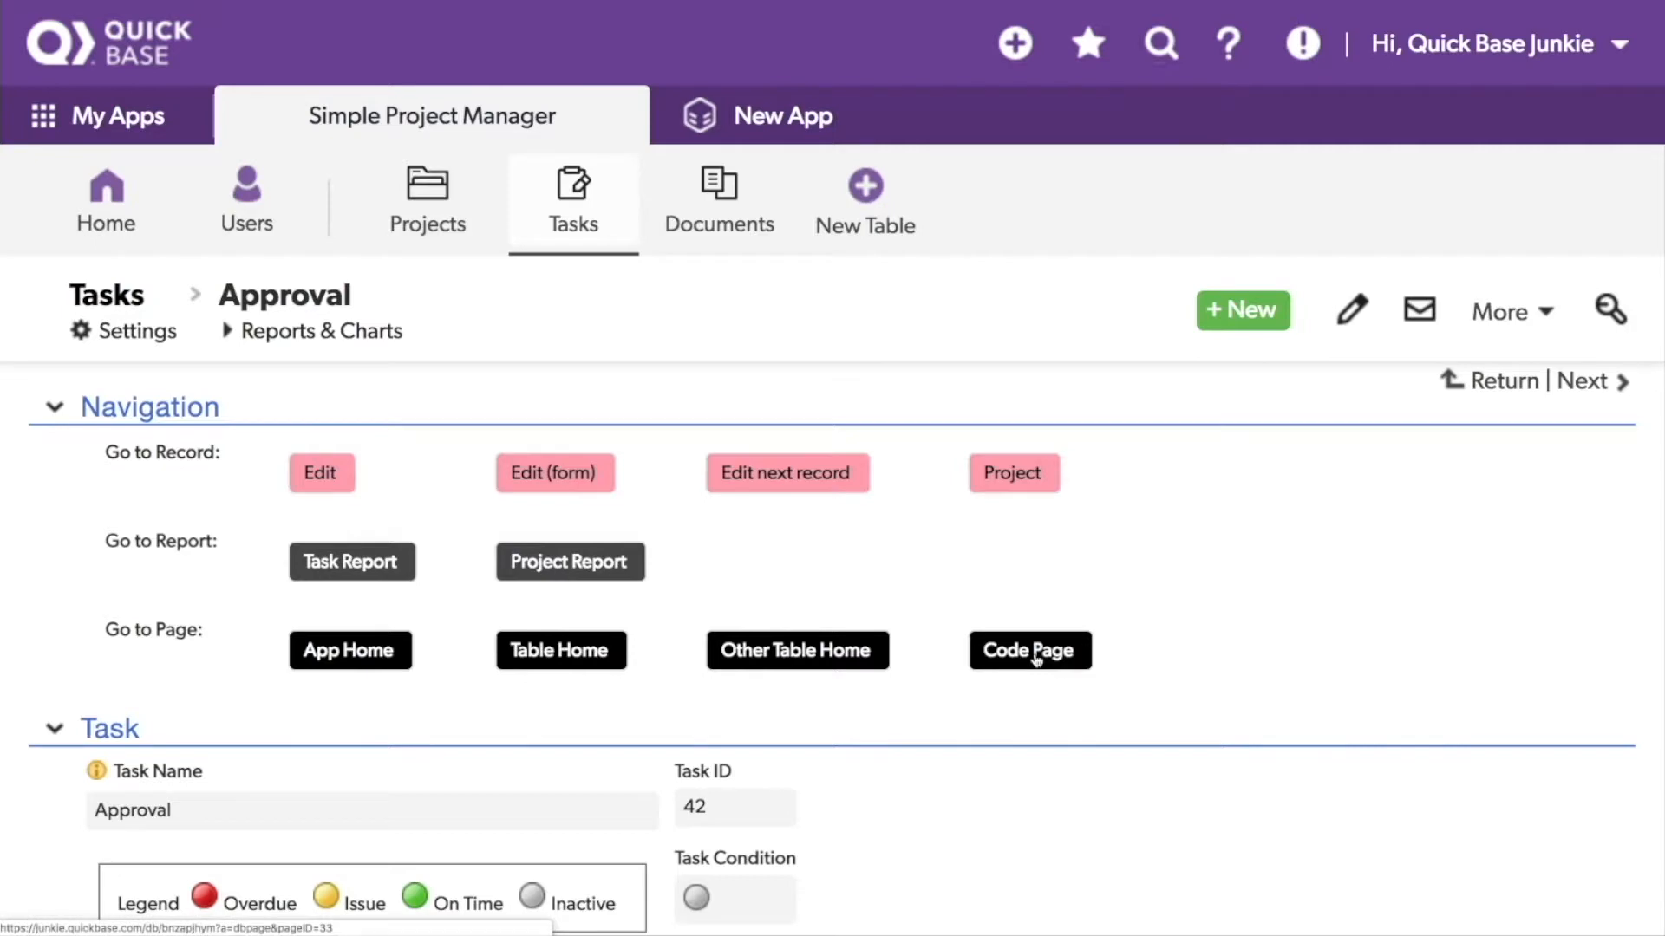
pyautogui.click(1029, 650)
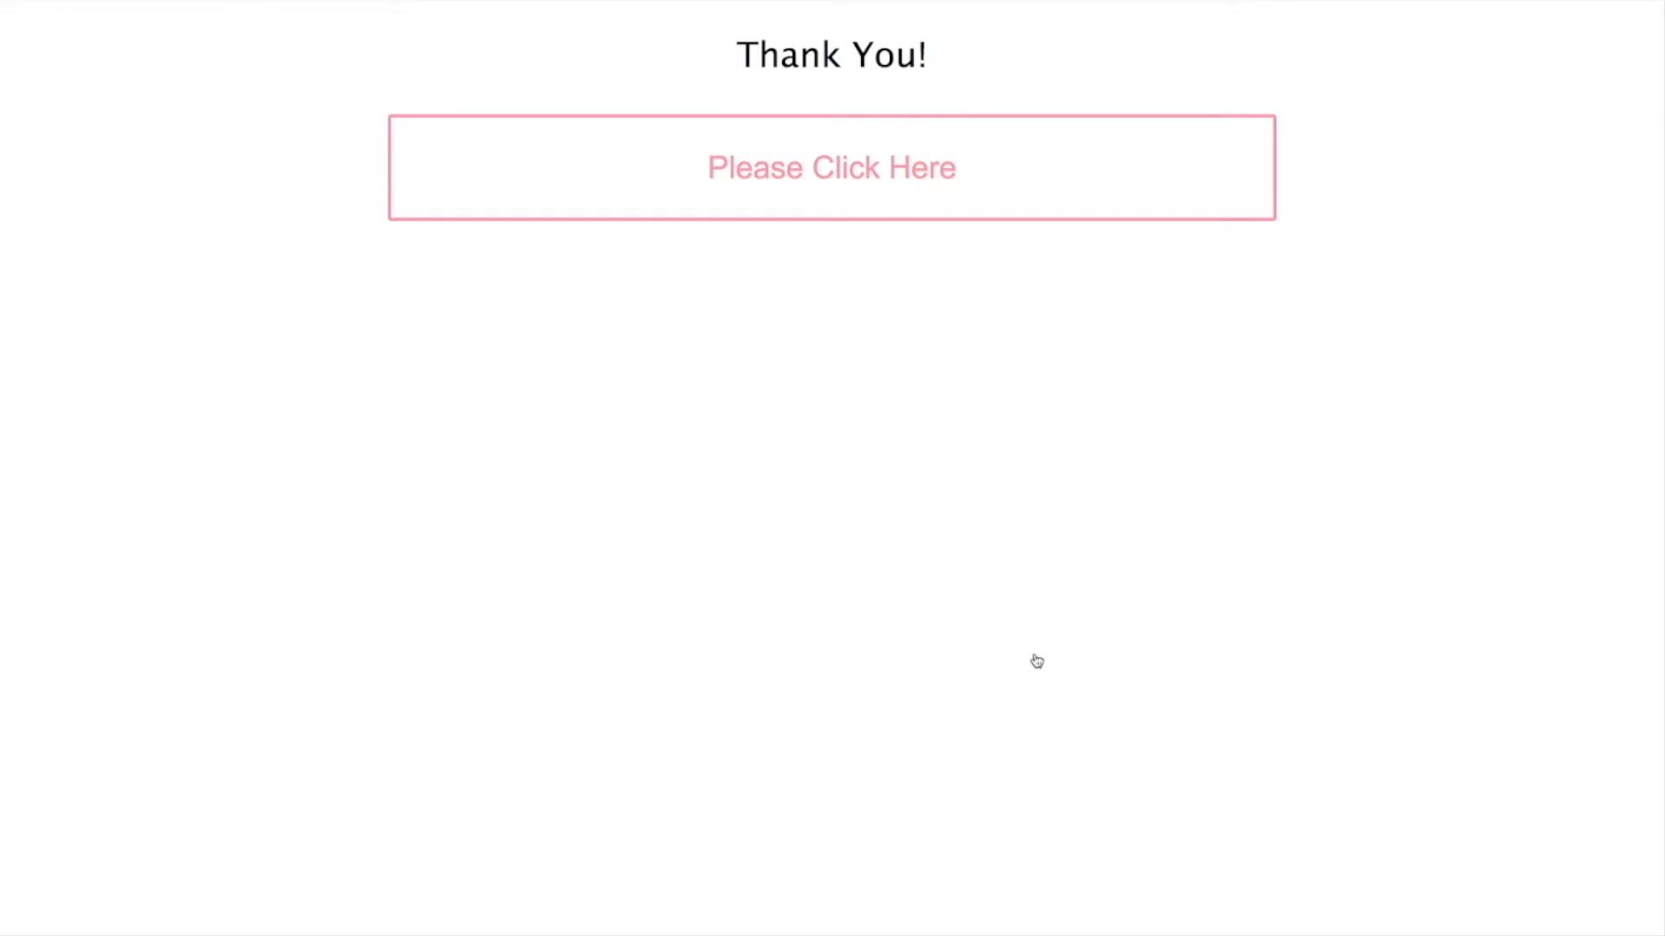
pyautogui.moveTo(998, 543)
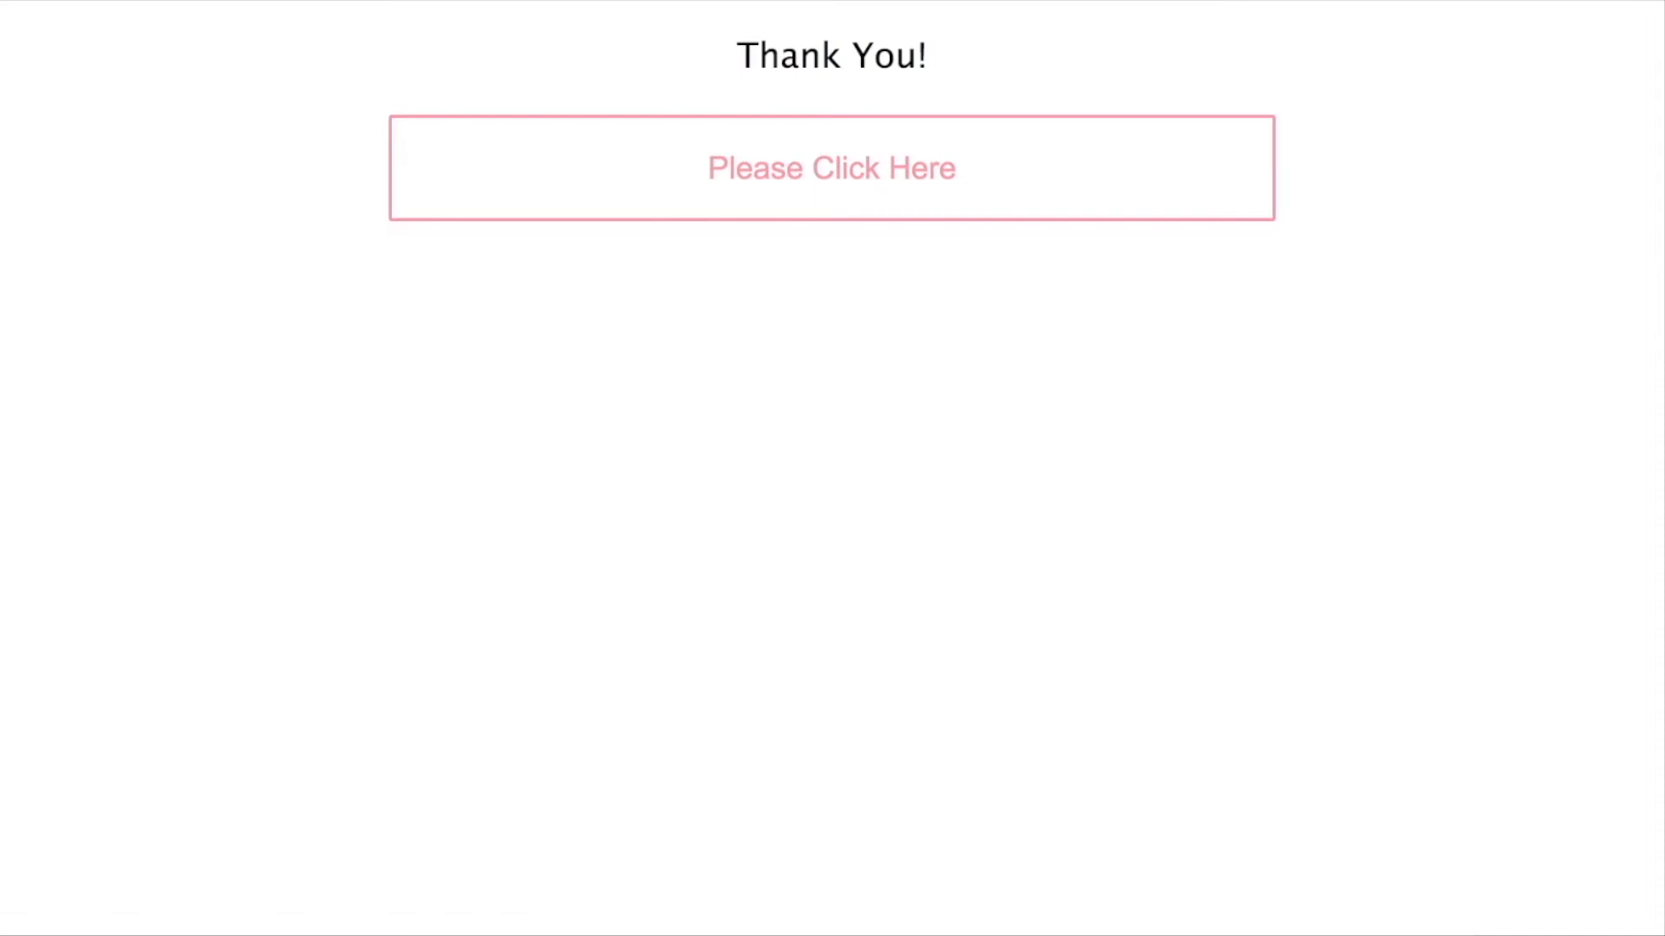
pyautogui.click(830, 169)
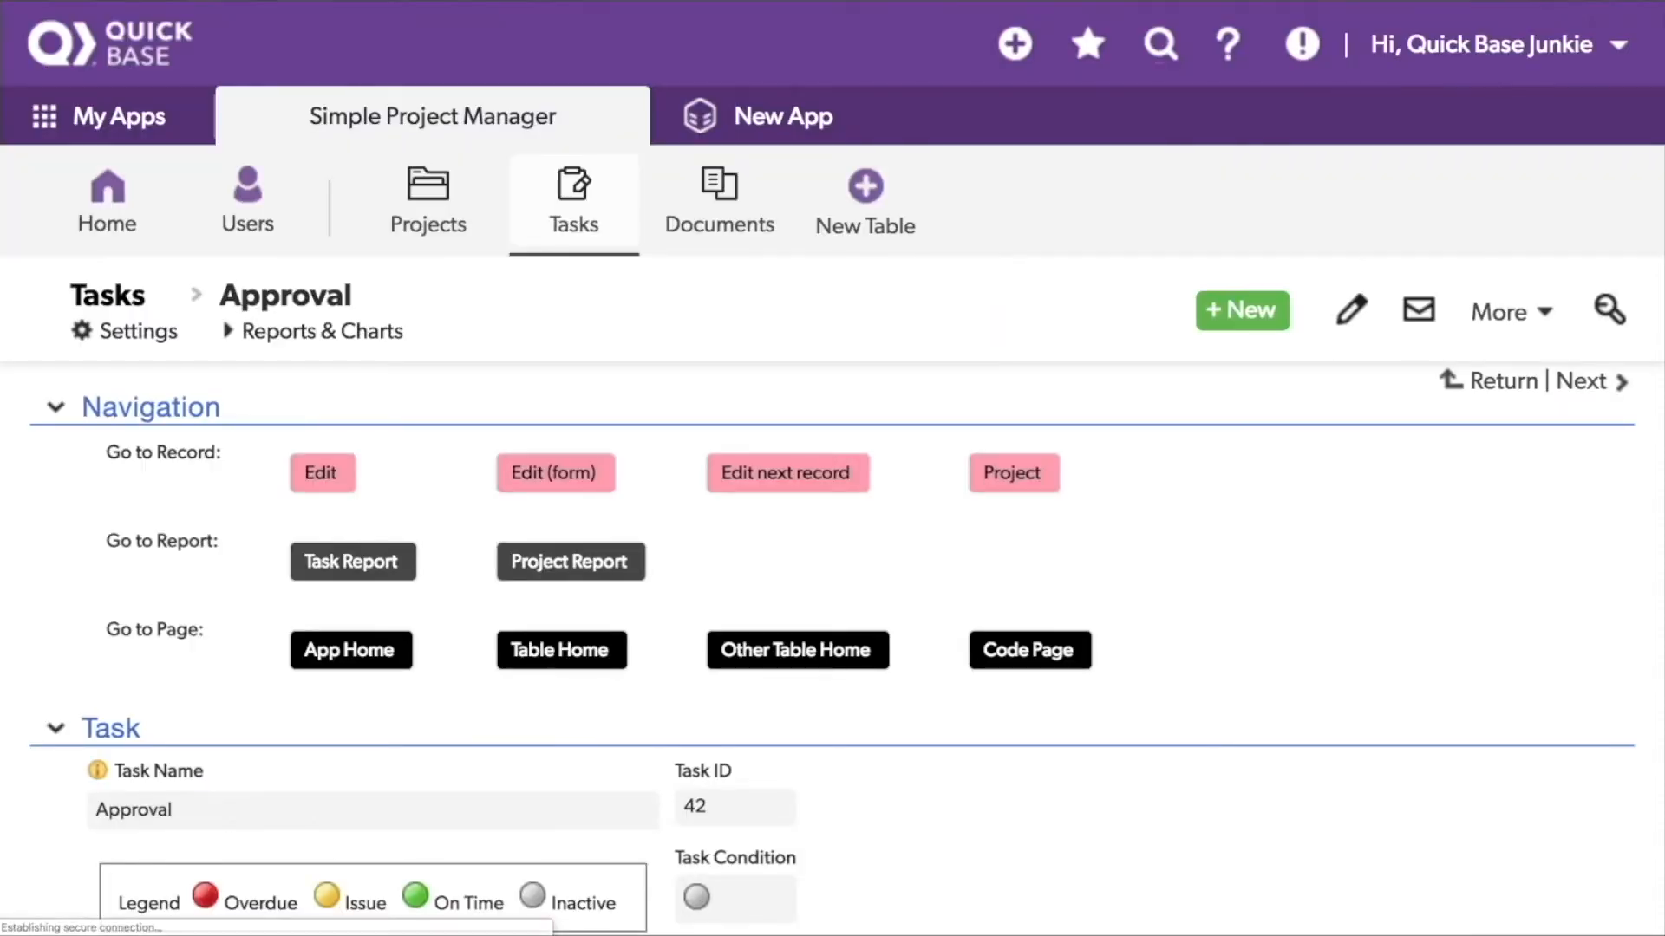